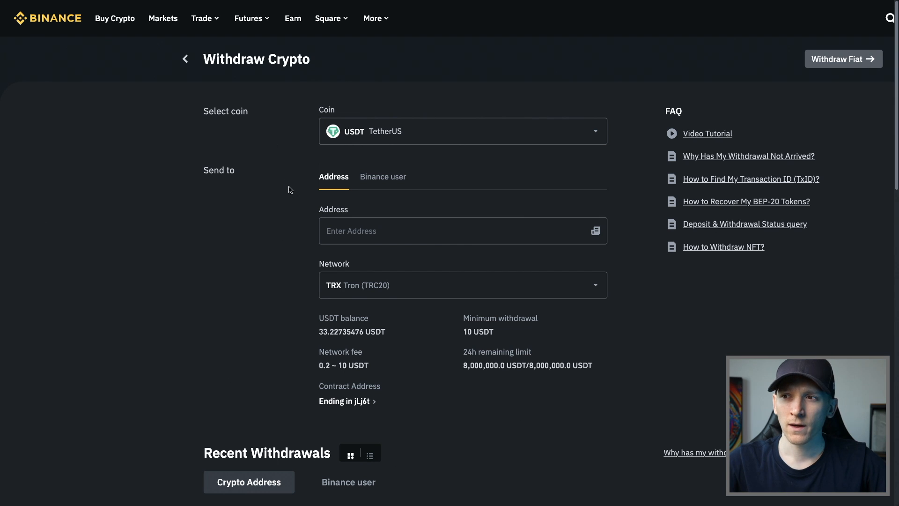
pyautogui.moveTo(289, 190)
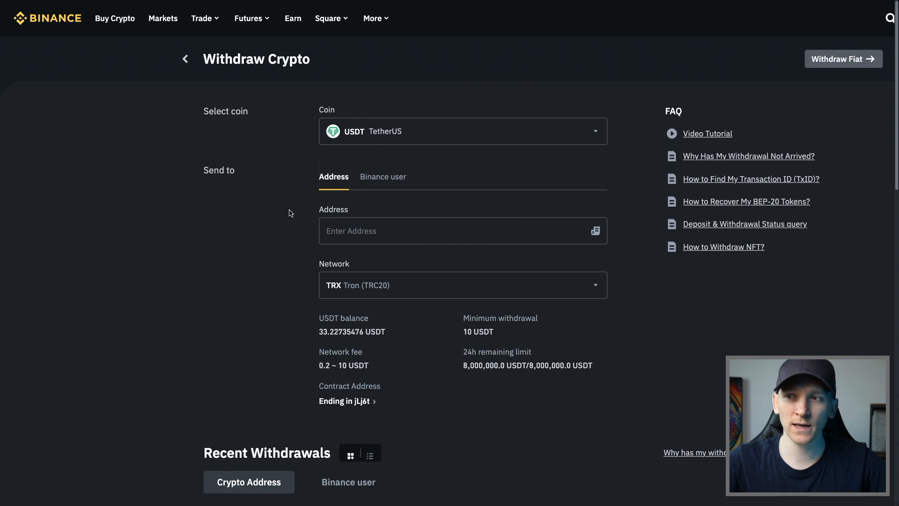
pyautogui.moveTo(290, 213)
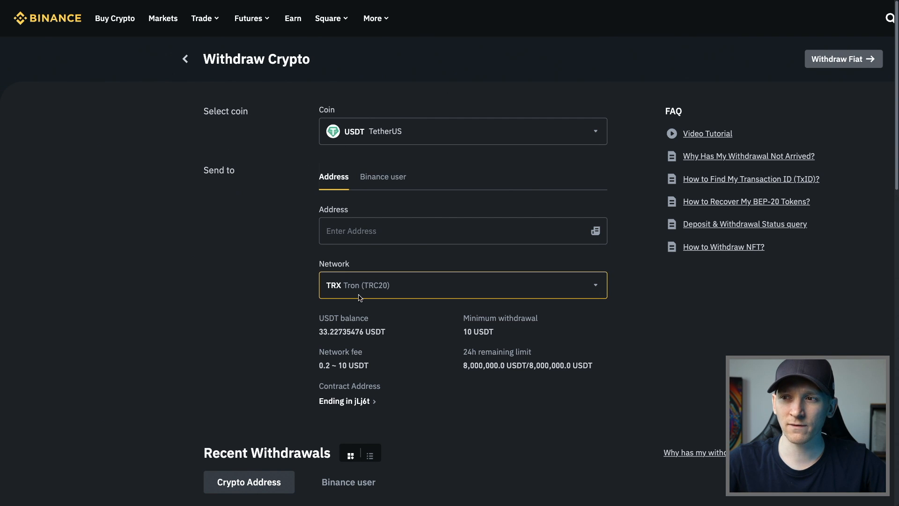
# Review the withdrawal network and begin entering the receiving address on Binance
pyautogui.click(462, 285)
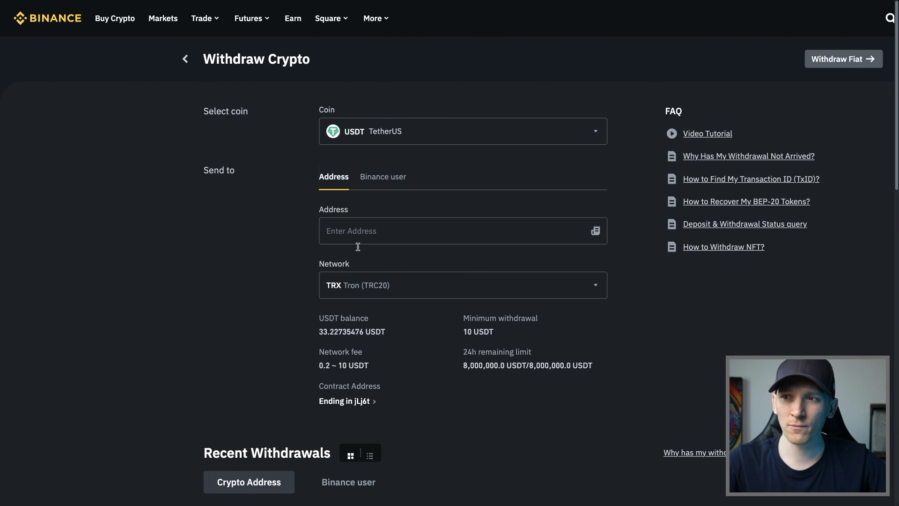
pyautogui.click(458, 230)
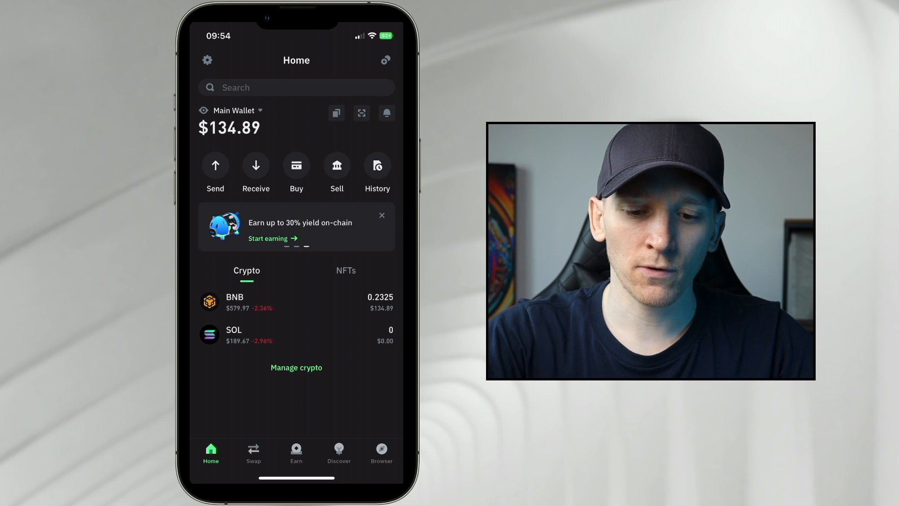
# Search 'usdt' in Manage crypto, filter to Tron, enable USDT Tron and return Home
pyautogui.click(296, 367)
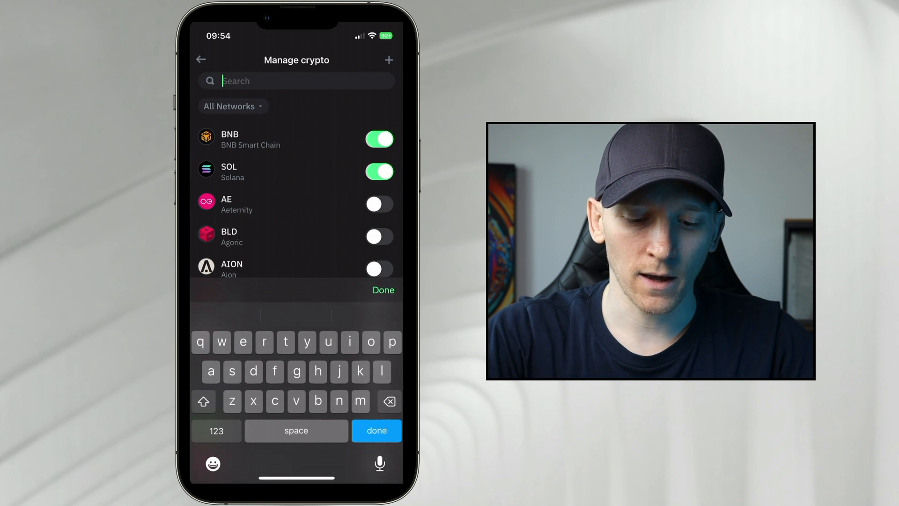
pyautogui.write('usdt')
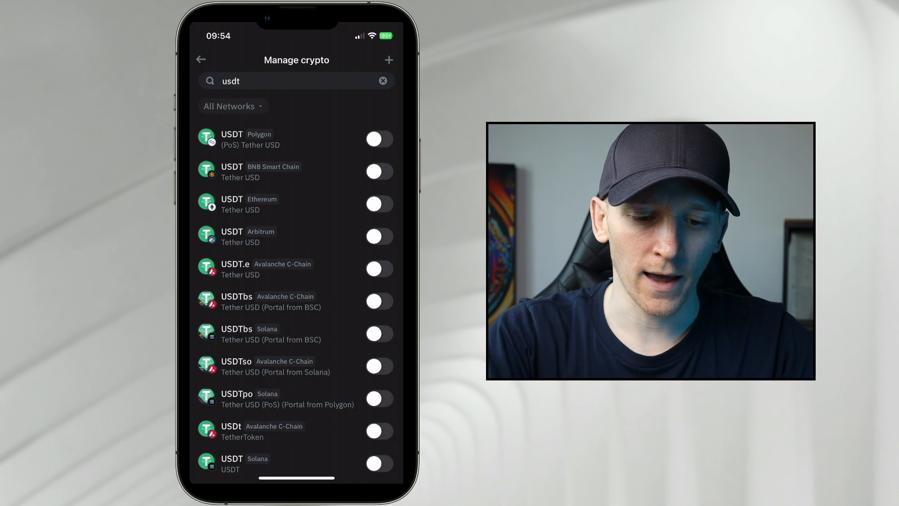
pyautogui.click(228, 106)
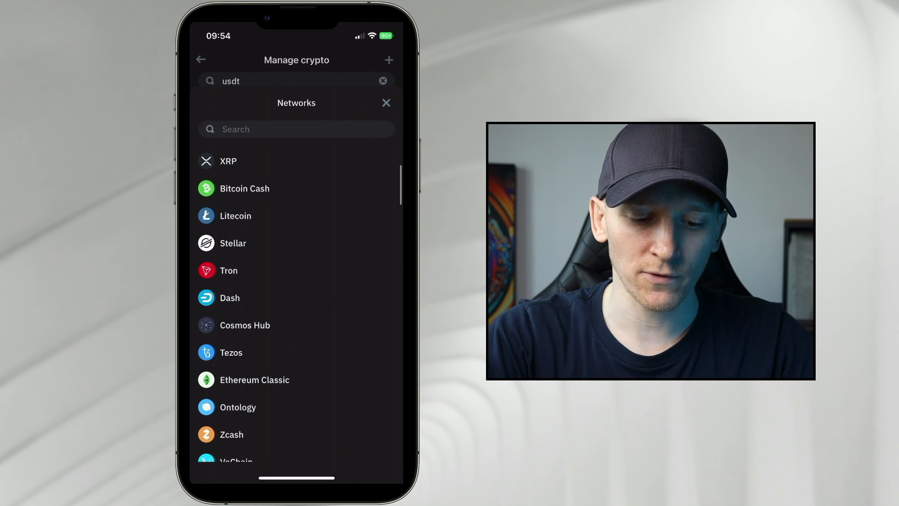
pyautogui.click(227, 269)
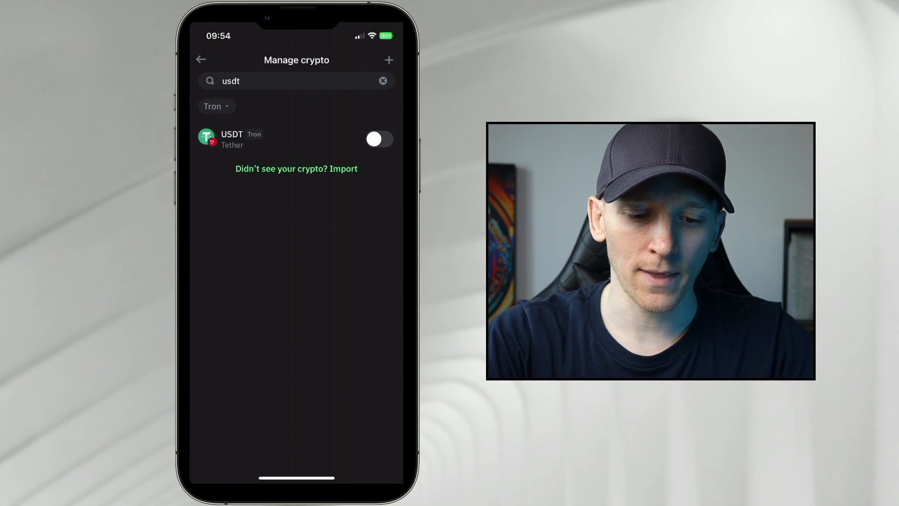
pyautogui.click(378, 139)
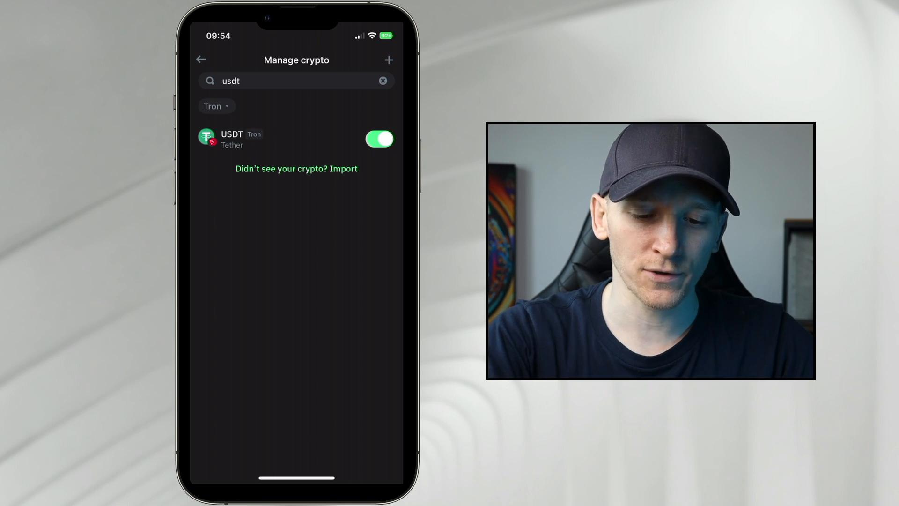
pyautogui.click(200, 59)
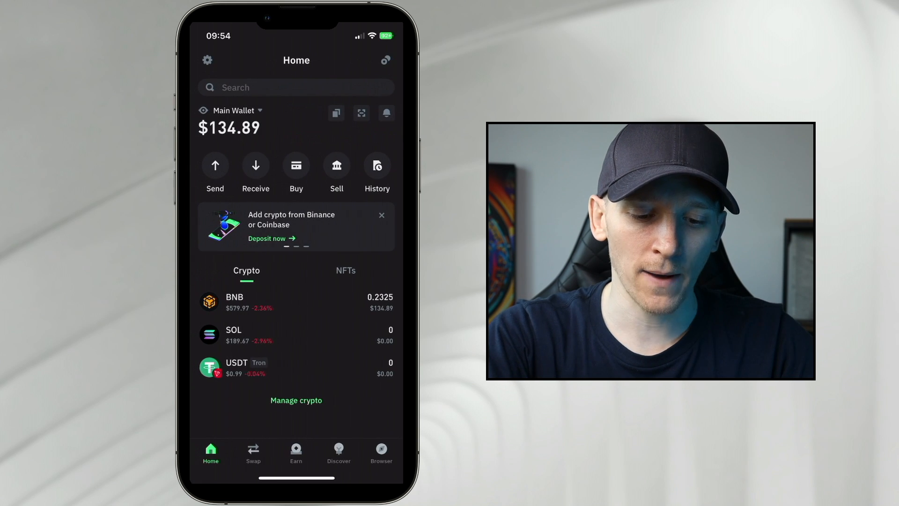
# View the USDT Tron asset page showing a 0 USDT balance
pyautogui.click(296, 367)
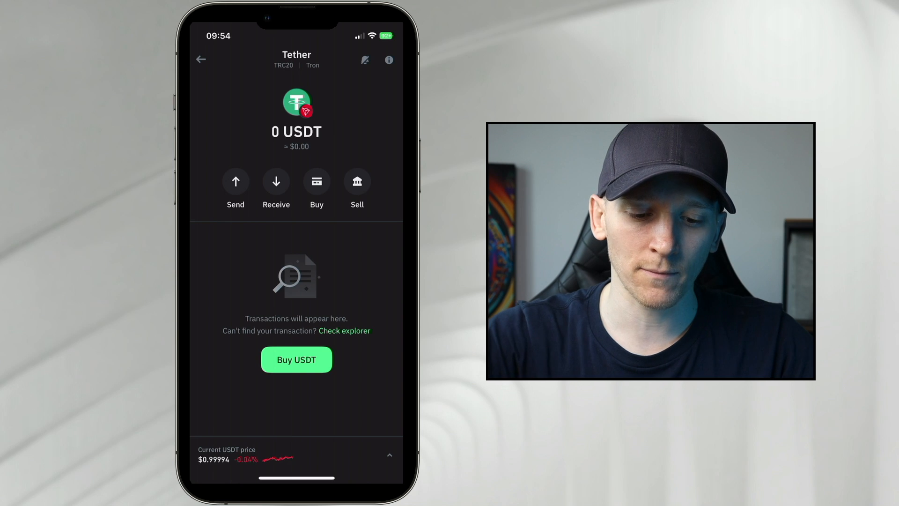
pyautogui.click(275, 180)
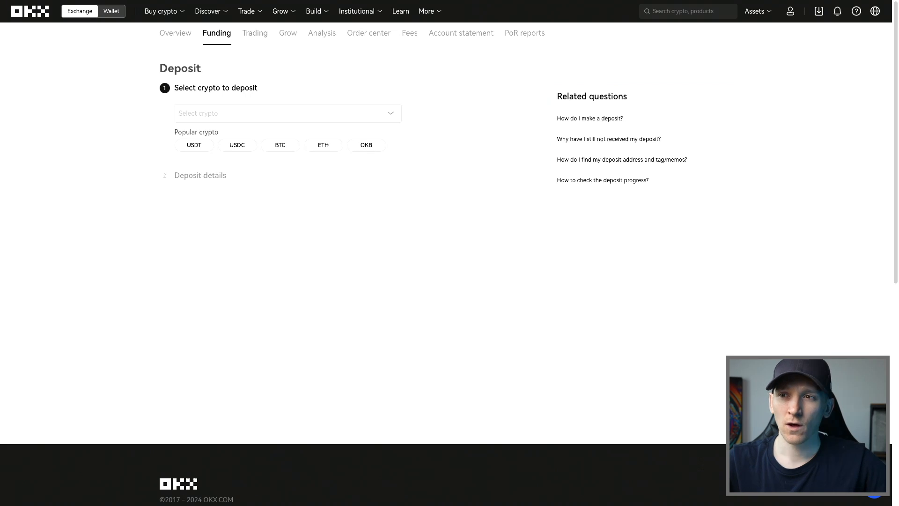
pyautogui.moveTo(248, 110)
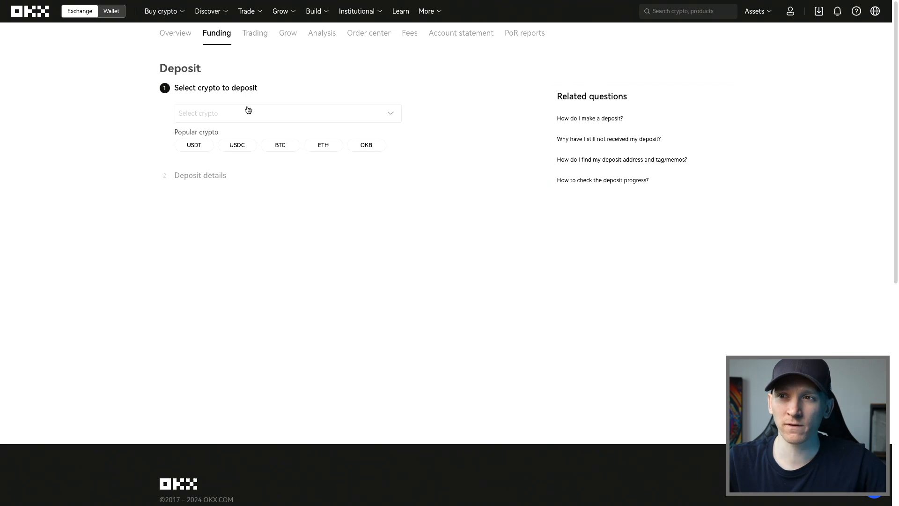
# Choose USDT with the USDT-TRC20 deposit network on OKX and continue
pyautogui.click(193, 144)
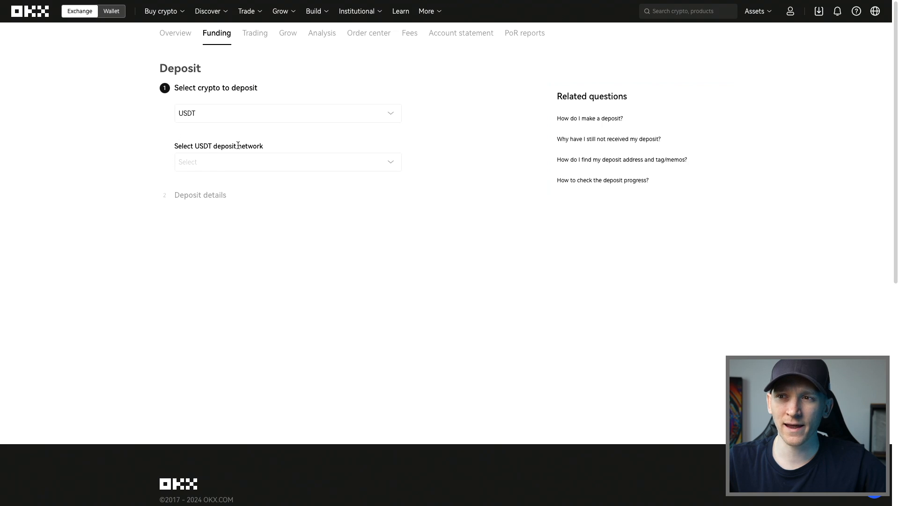
pyautogui.click(287, 162)
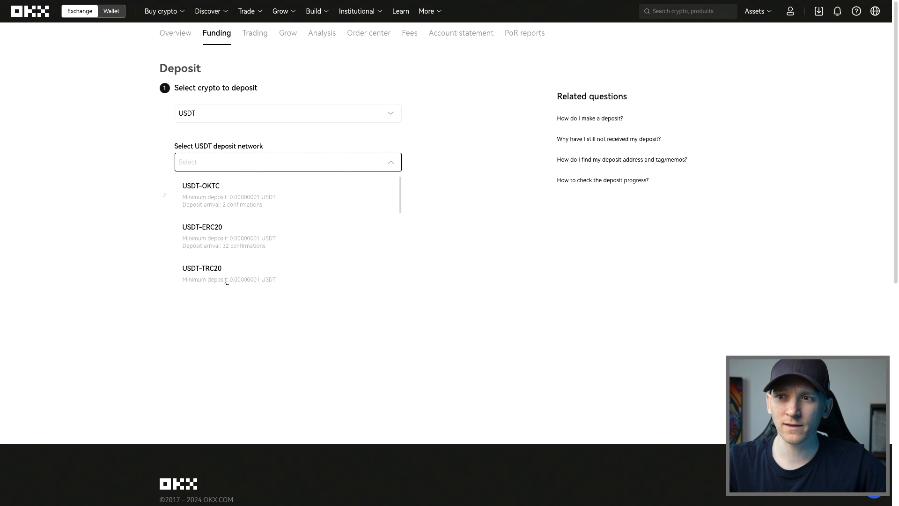
pyautogui.click(202, 267)
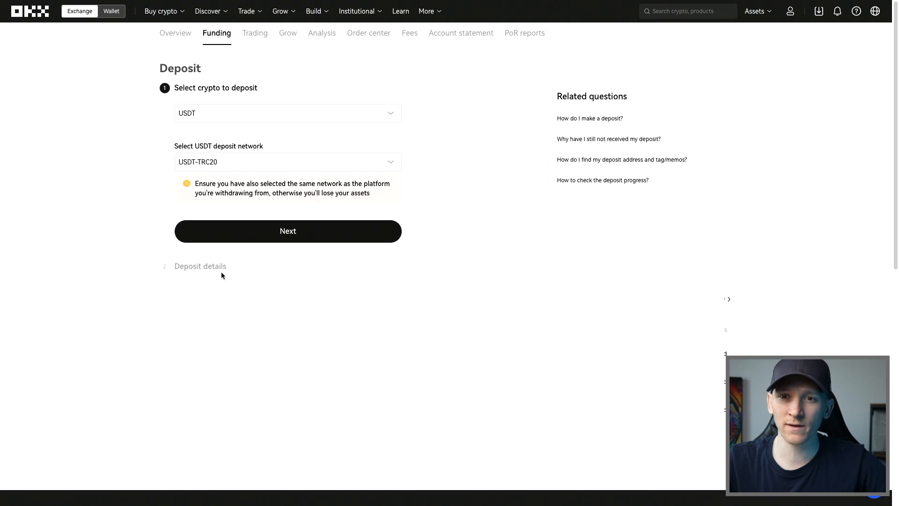
pyautogui.moveTo(291, 235)
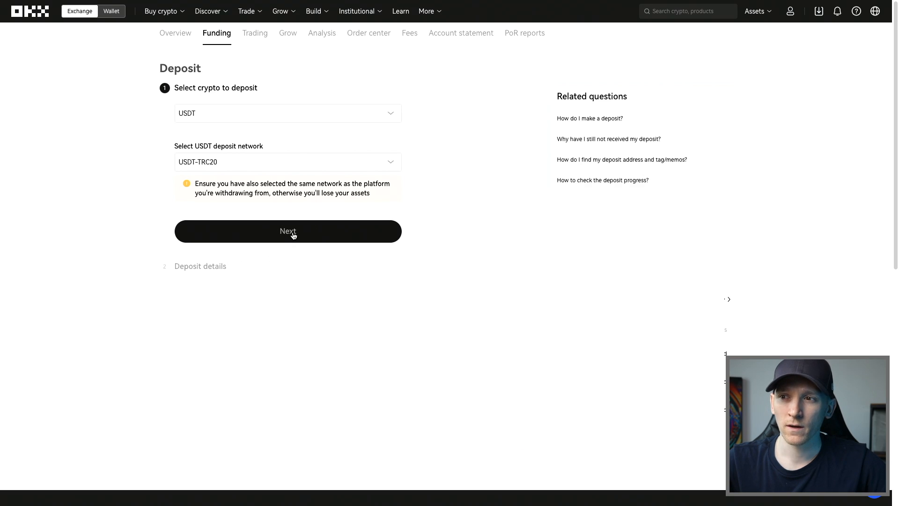
pyautogui.click(288, 231)
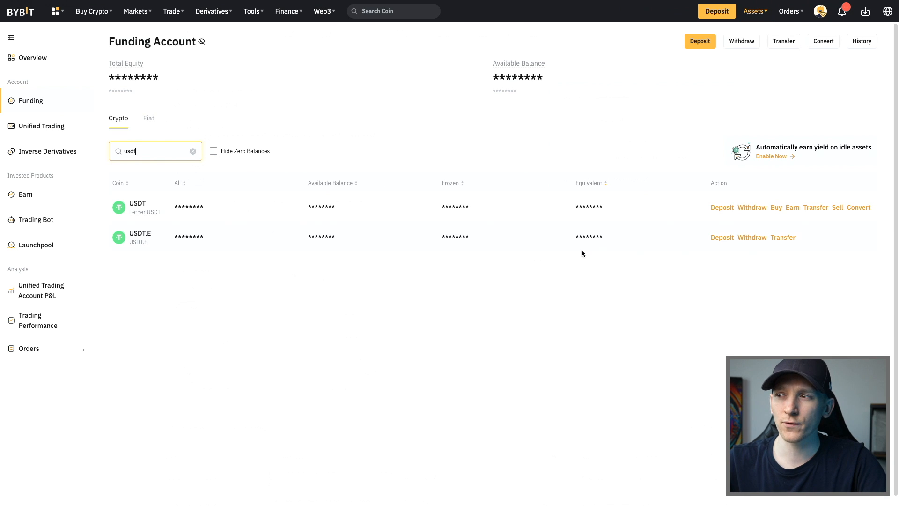
# Start a USDT deposit on Bybit and pick the TRC20 chain to get its address
pyautogui.click(721, 207)
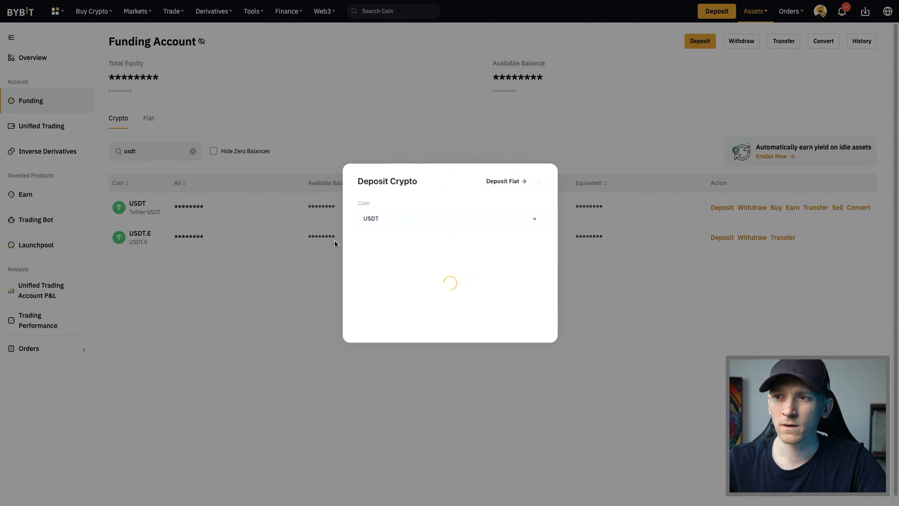
pyautogui.click(449, 257)
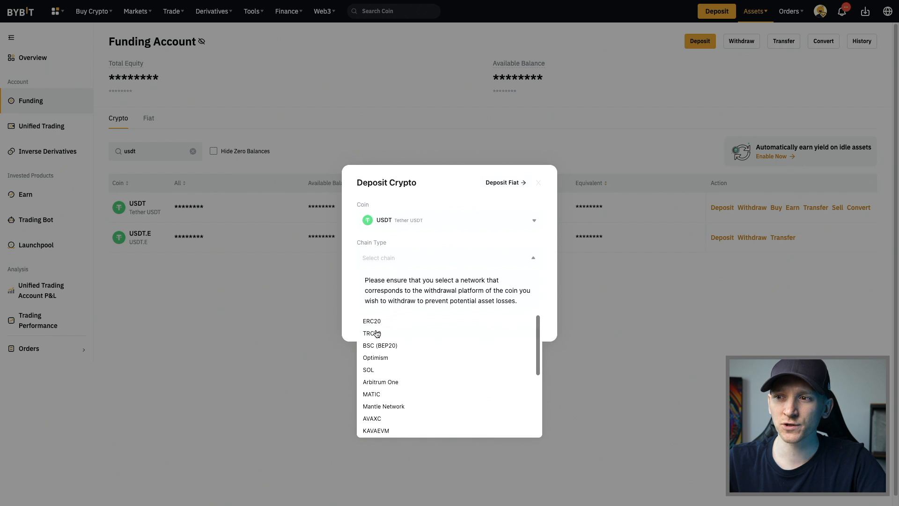
pyautogui.click(372, 334)
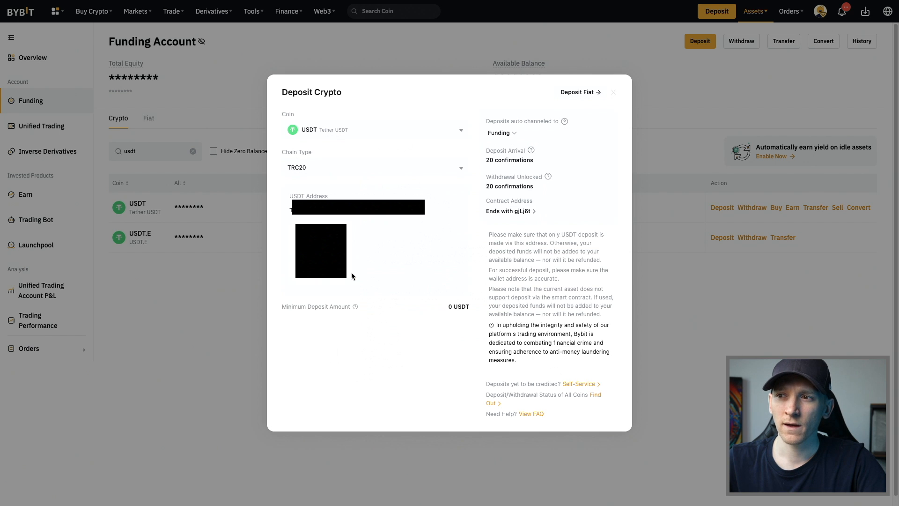
pyautogui.moveTo(402, 238)
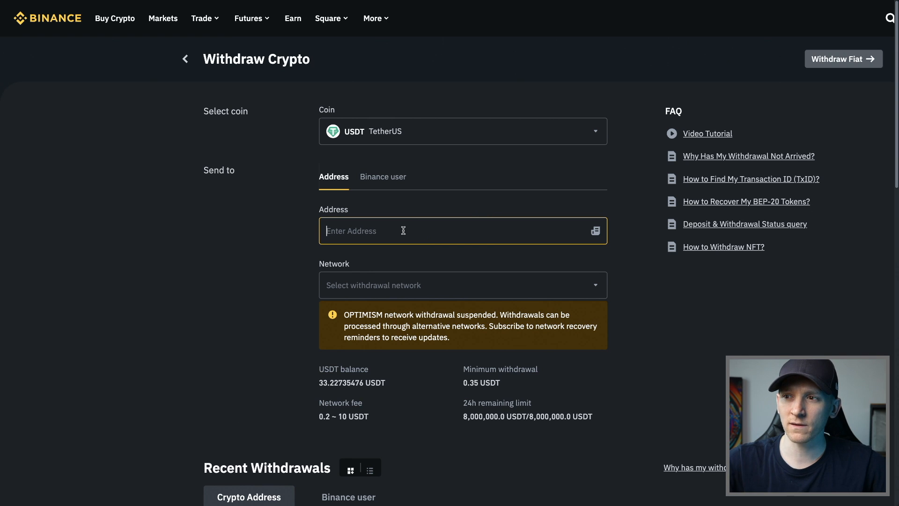
# Fill the receiving address, select Tron (TRC20) and enter an amount of 10
pyautogui.click(462, 285)
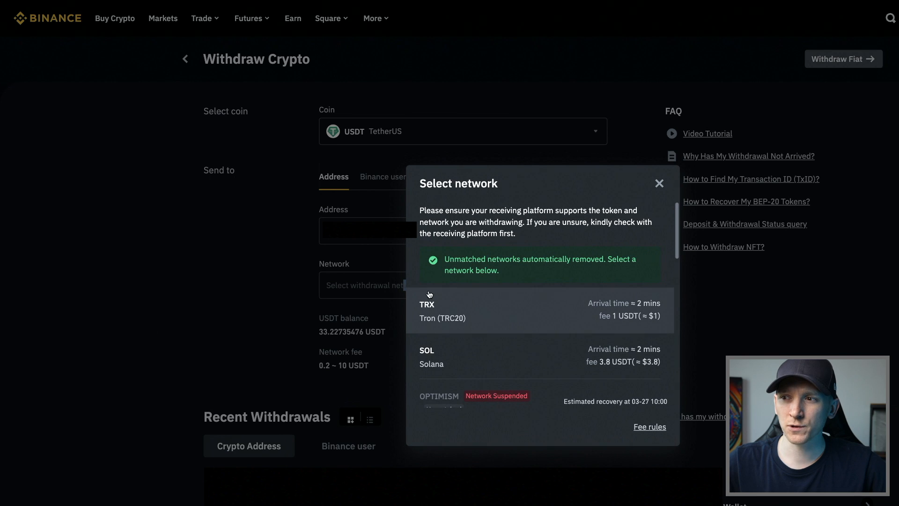
pyautogui.click(443, 310)
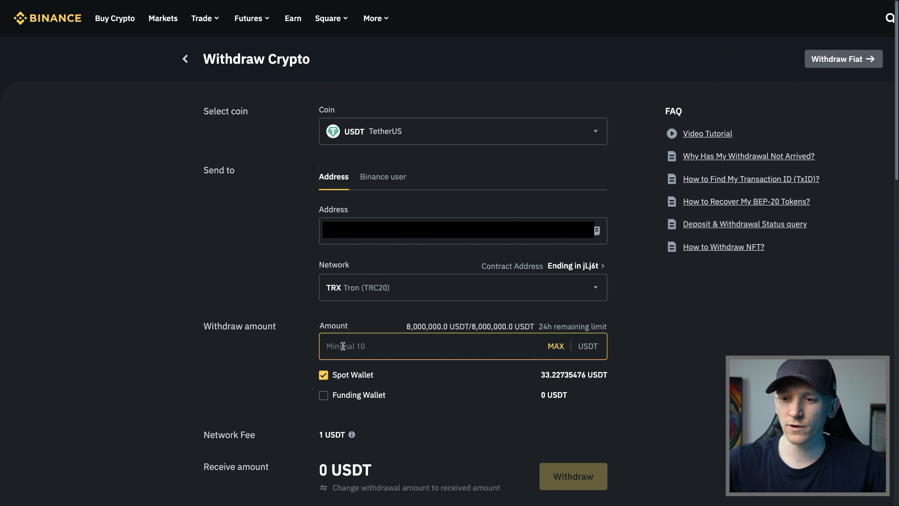
pyautogui.write('10')
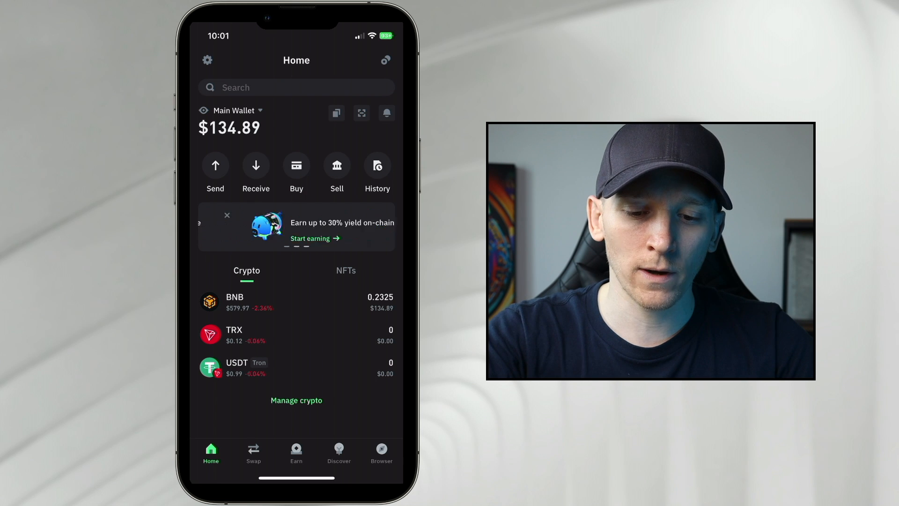
# Confirm TRX and USDT are enabled in Manage crypto, then view the TRX asset with 0 balance
pyautogui.click(297, 399)
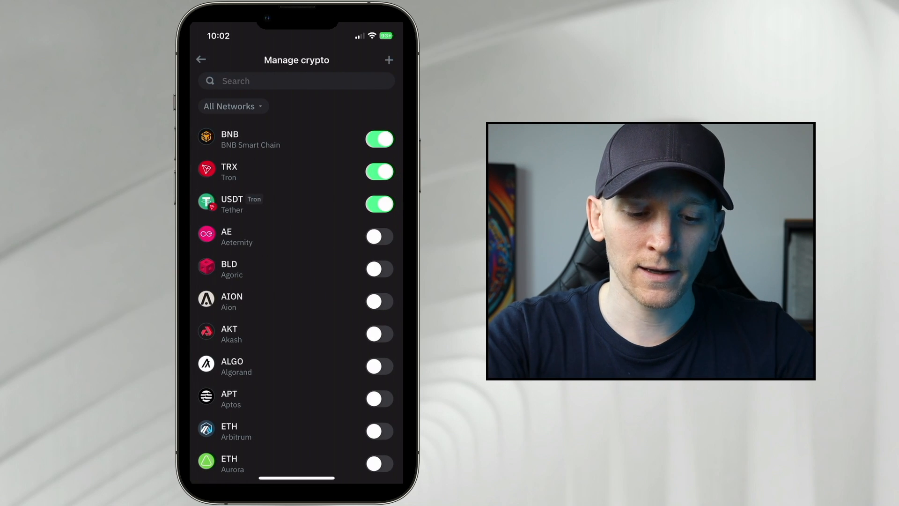
pyautogui.click(200, 60)
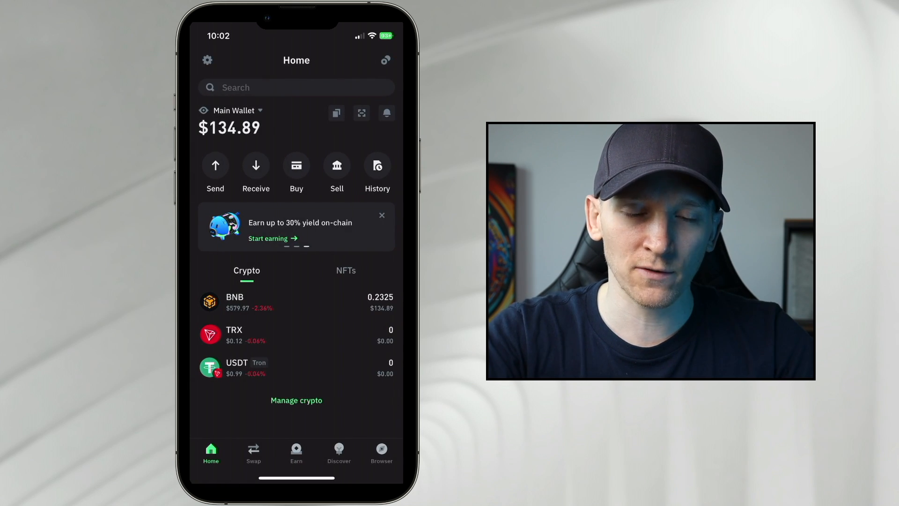
pyautogui.click(296, 334)
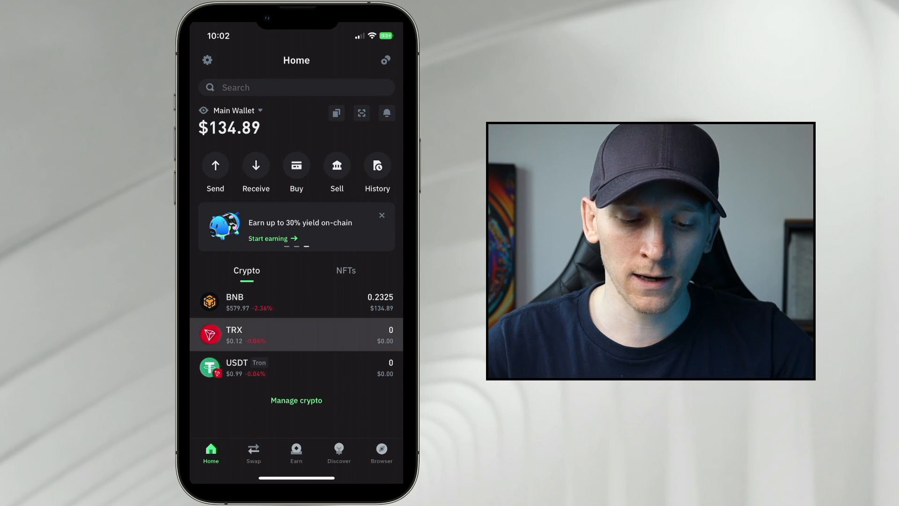
pyautogui.click(296, 334)
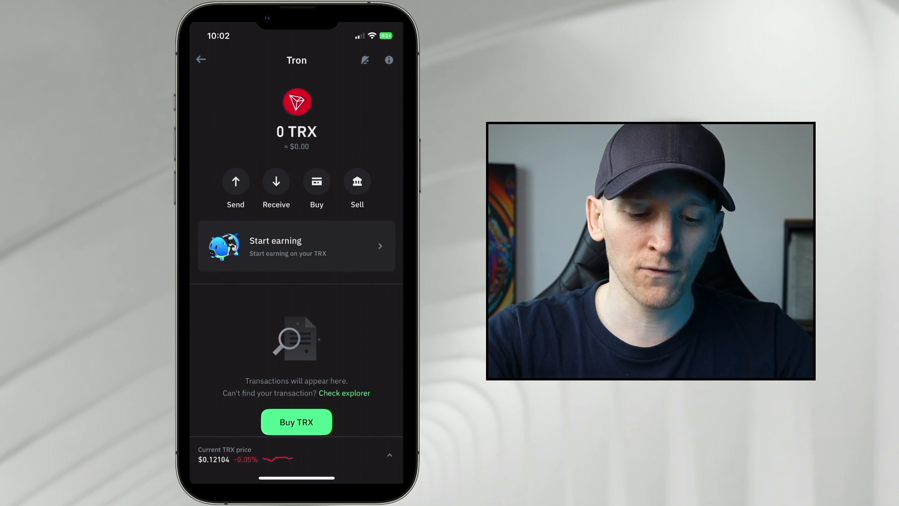
pyautogui.click(275, 181)
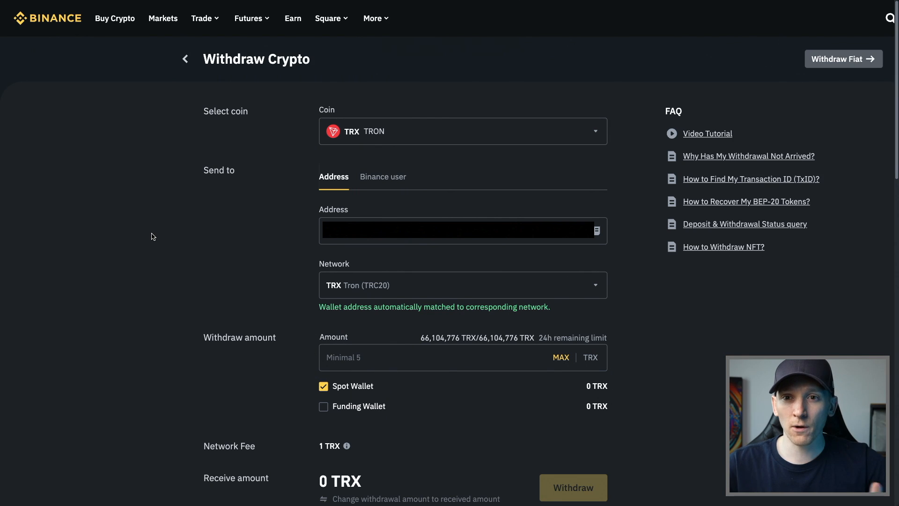
pyautogui.moveTo(250, 181)
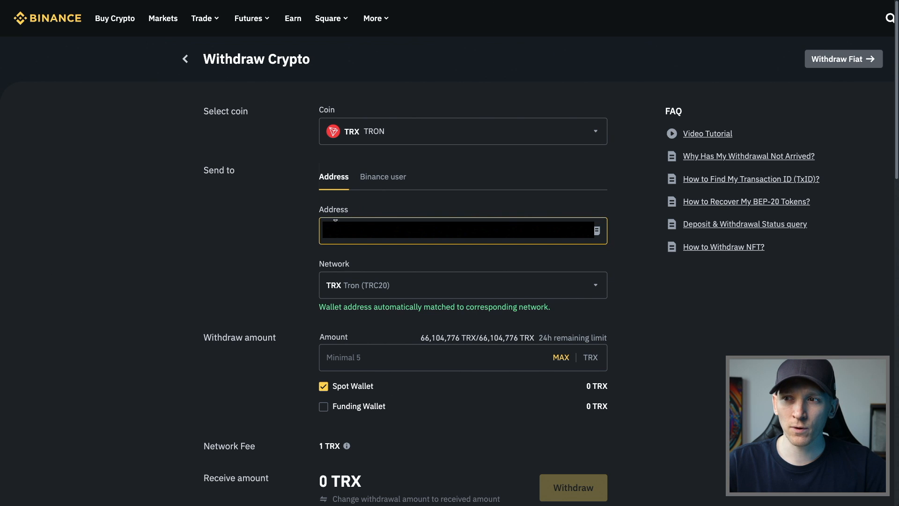
# Reconfirm TRX Tron (TRC20) as the withdrawal network for TRX
pyautogui.click(461, 285)
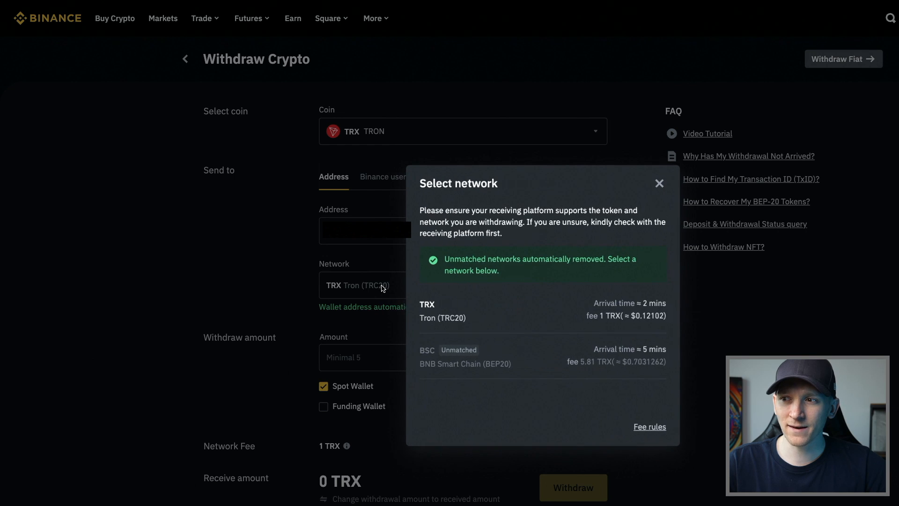
pyautogui.click(427, 311)
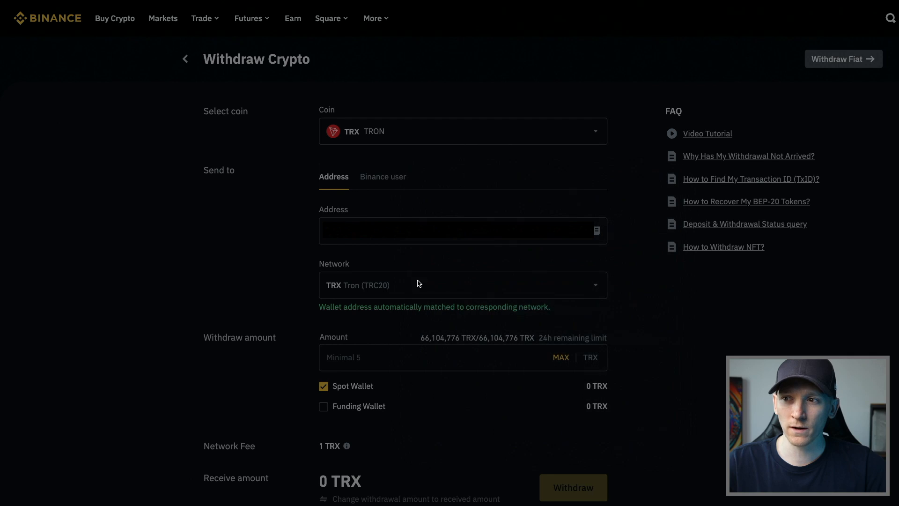